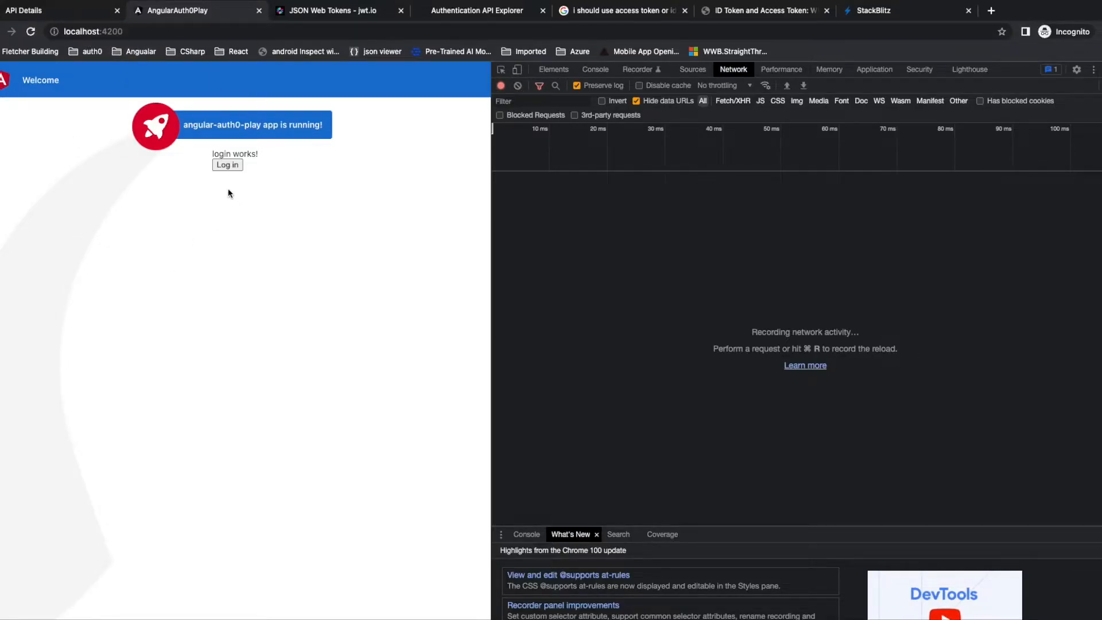
Log in to the Angular app through Auth0 Universal Login with email and password
click(227, 164)
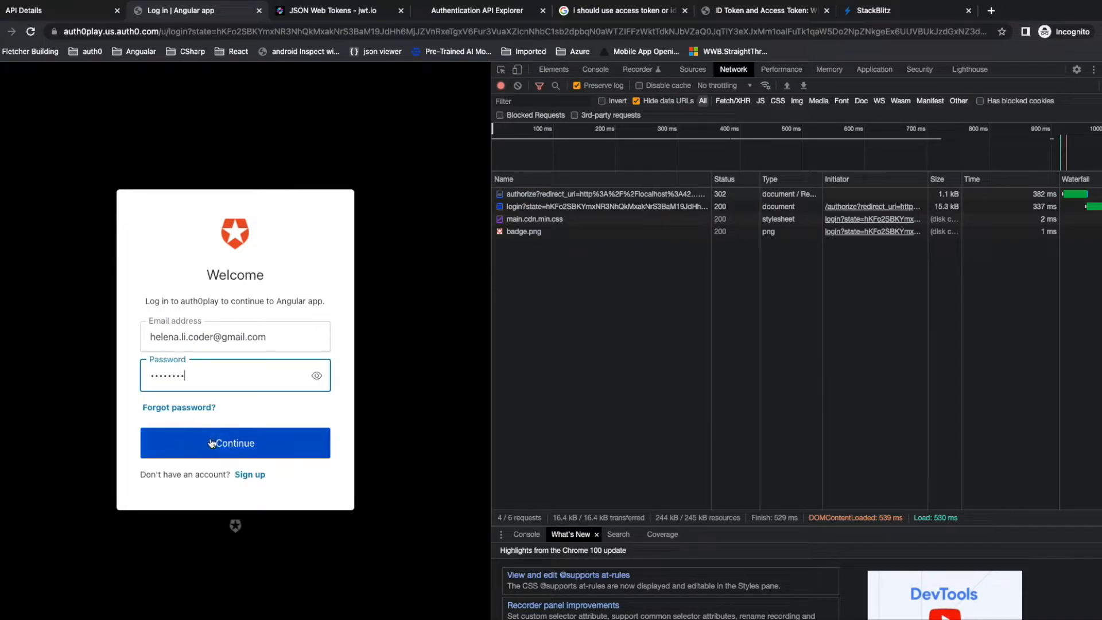
click(235, 442)
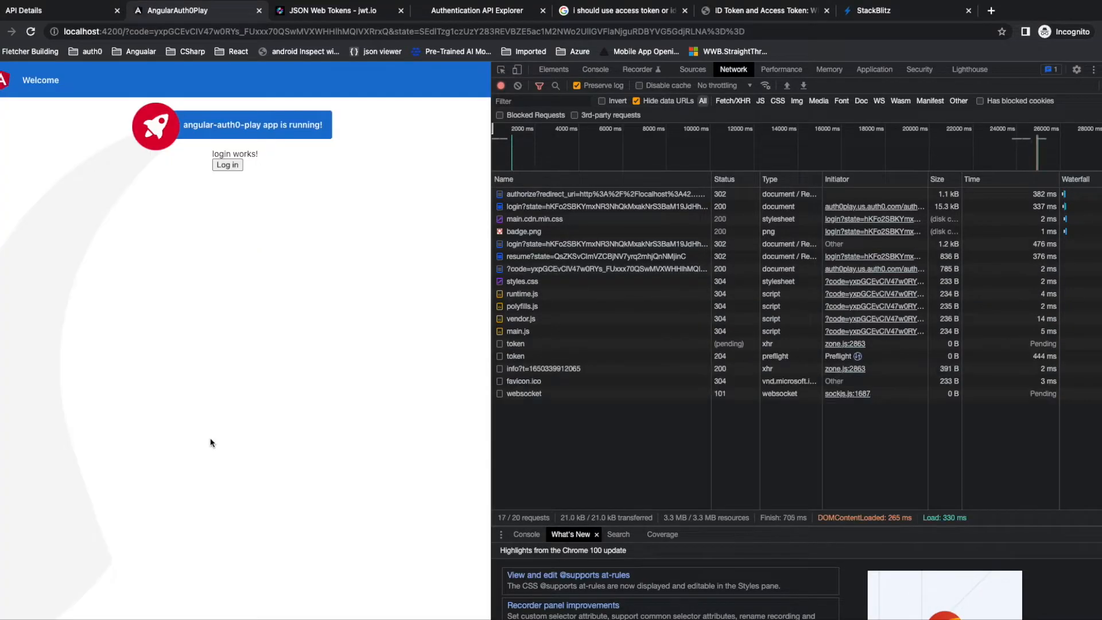
click(227, 165)
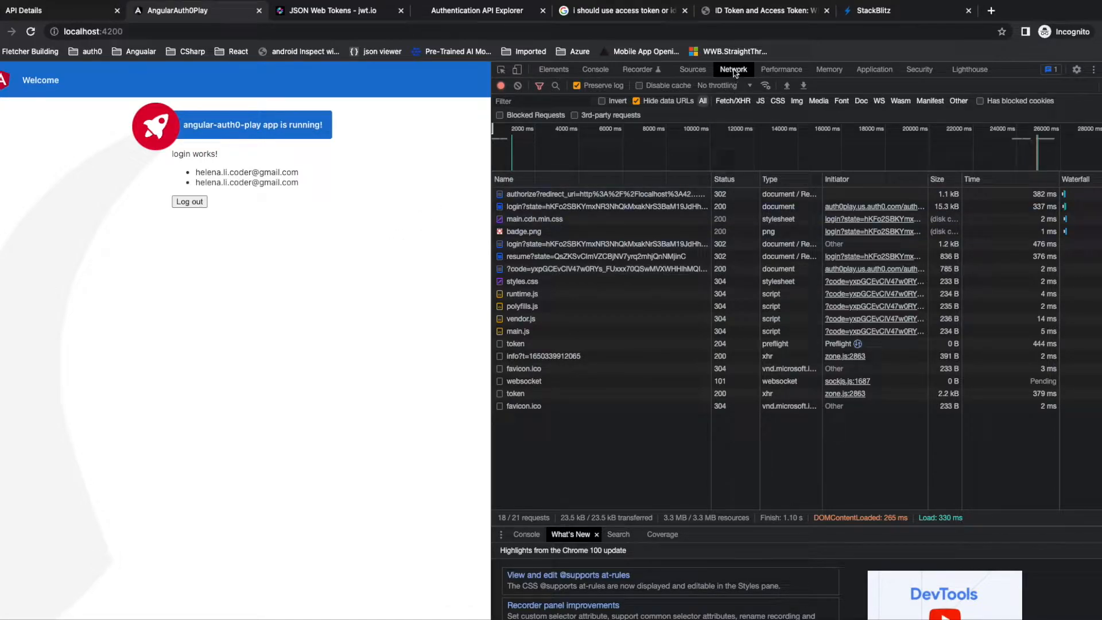
Open the Preview of the 200 'token' request showing access_token and id_token
click(515, 392)
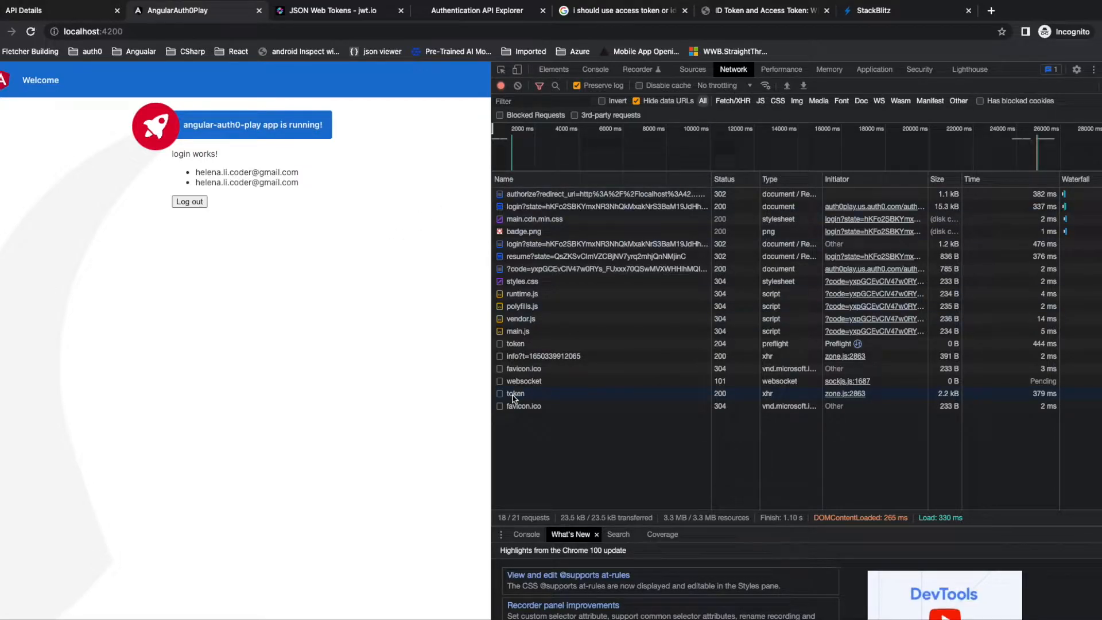
click(515, 393)
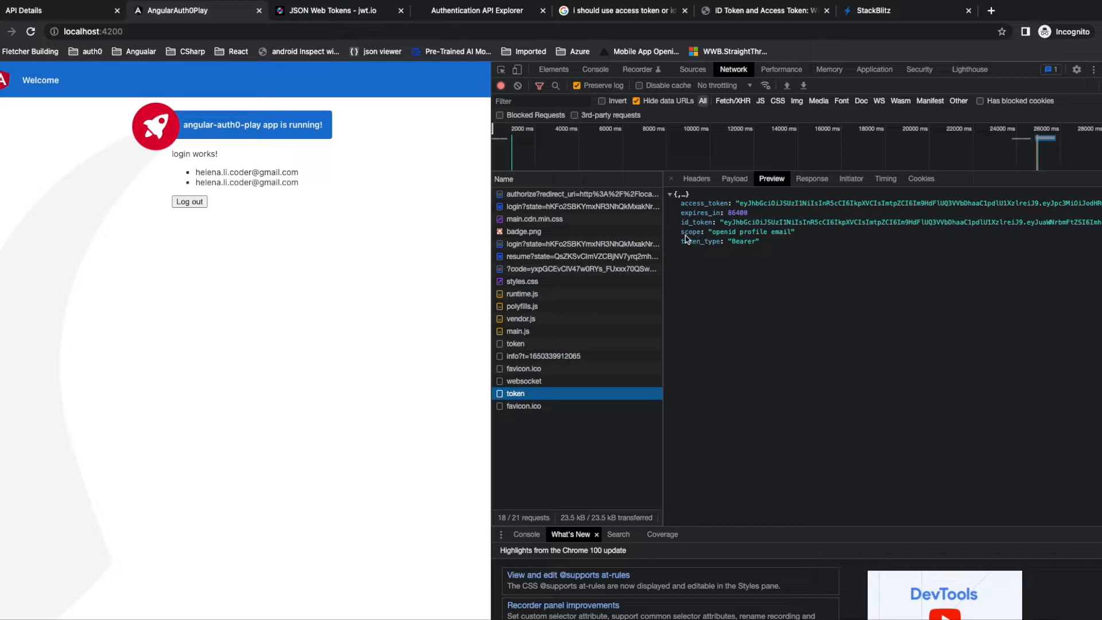
mouse_move(713, 256)
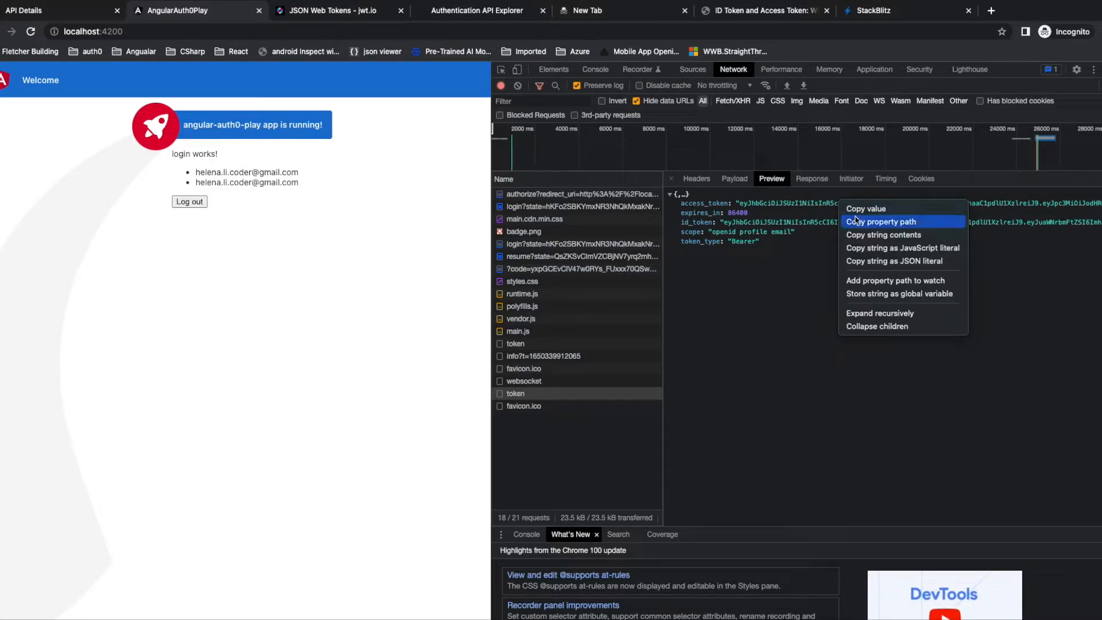
Copy the access_token value and paste it into jwt.io's Encoded box to decode it
click(330, 10)
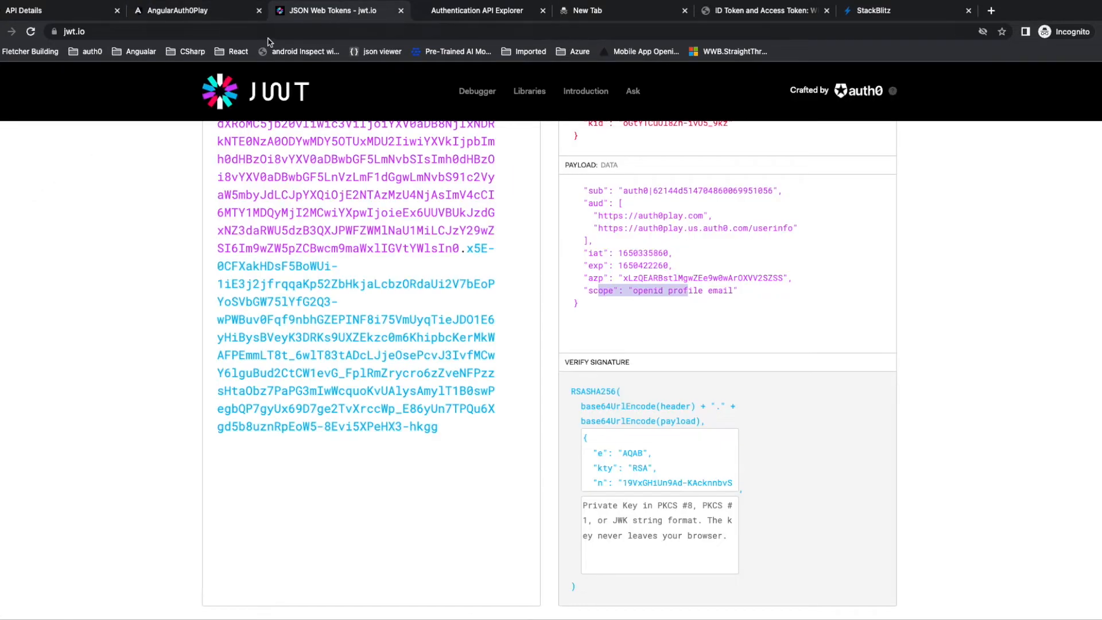
click(77, 31)
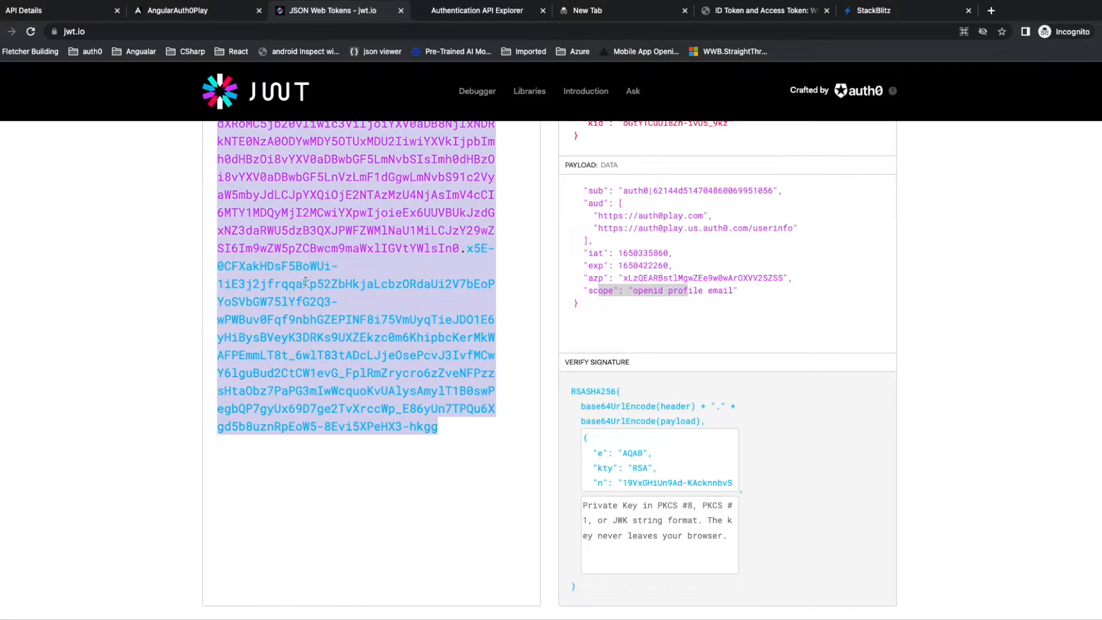
scroll(up, 3)
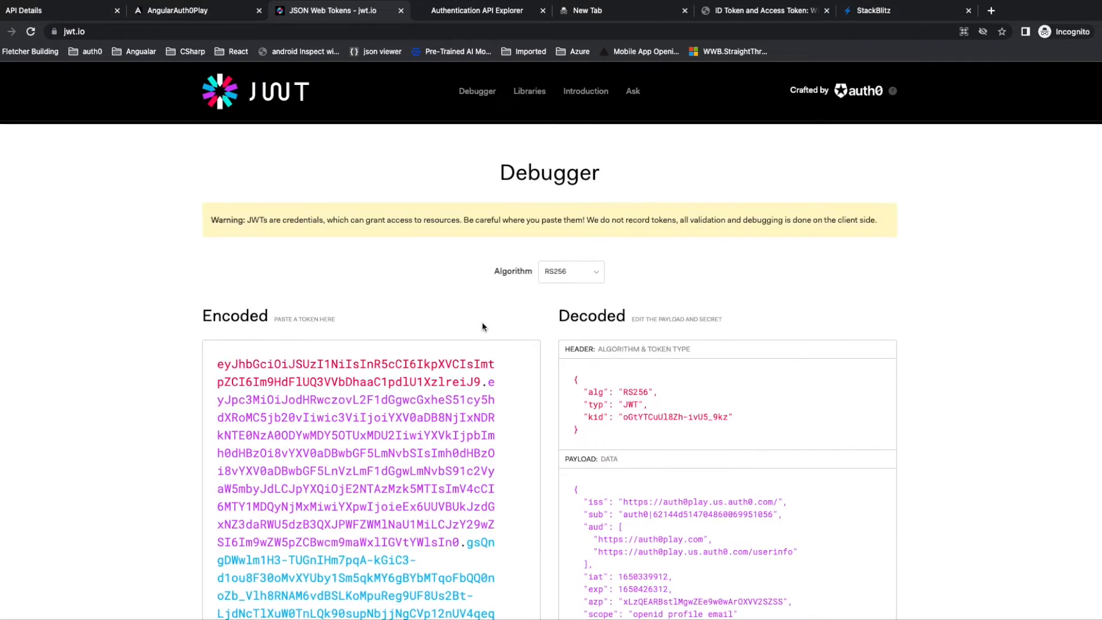
scroll(down, 3)
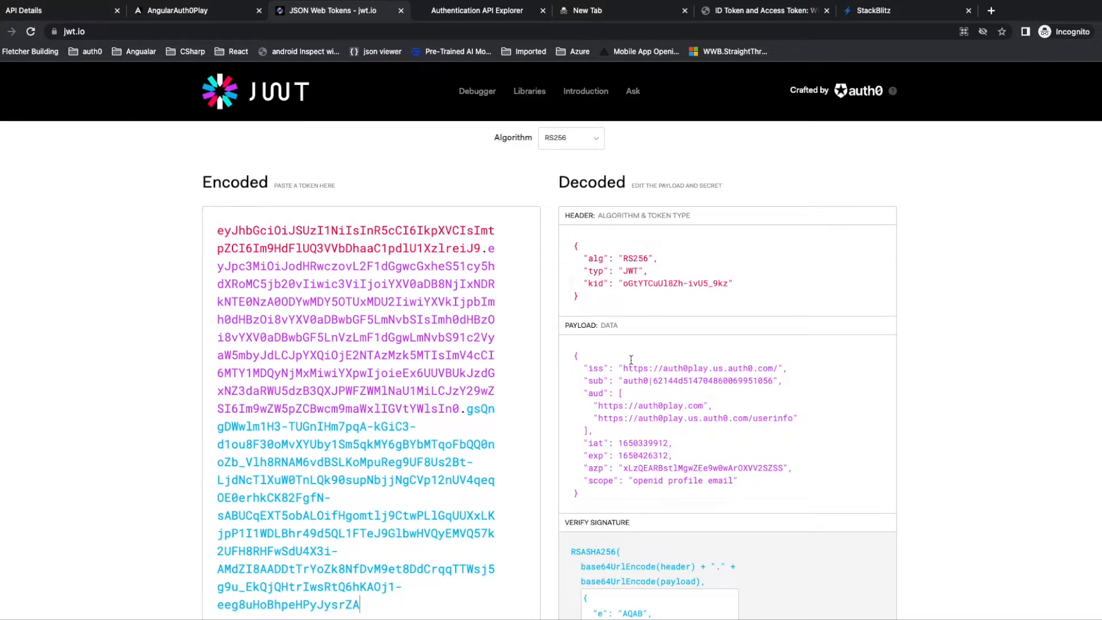
scroll(down, 3)
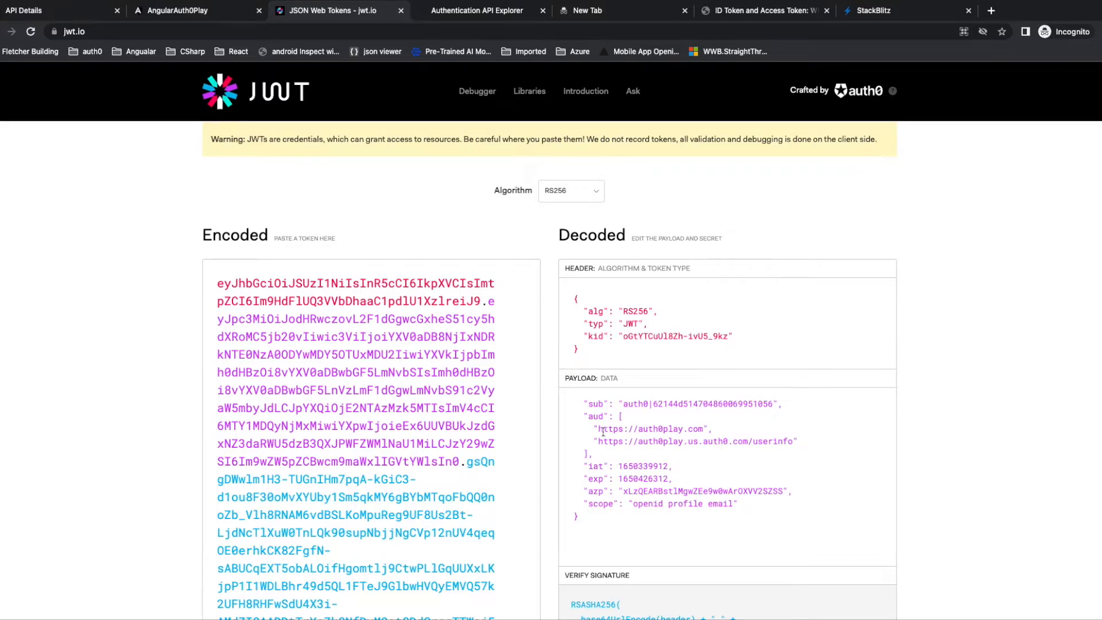
mouse_move(641, 401)
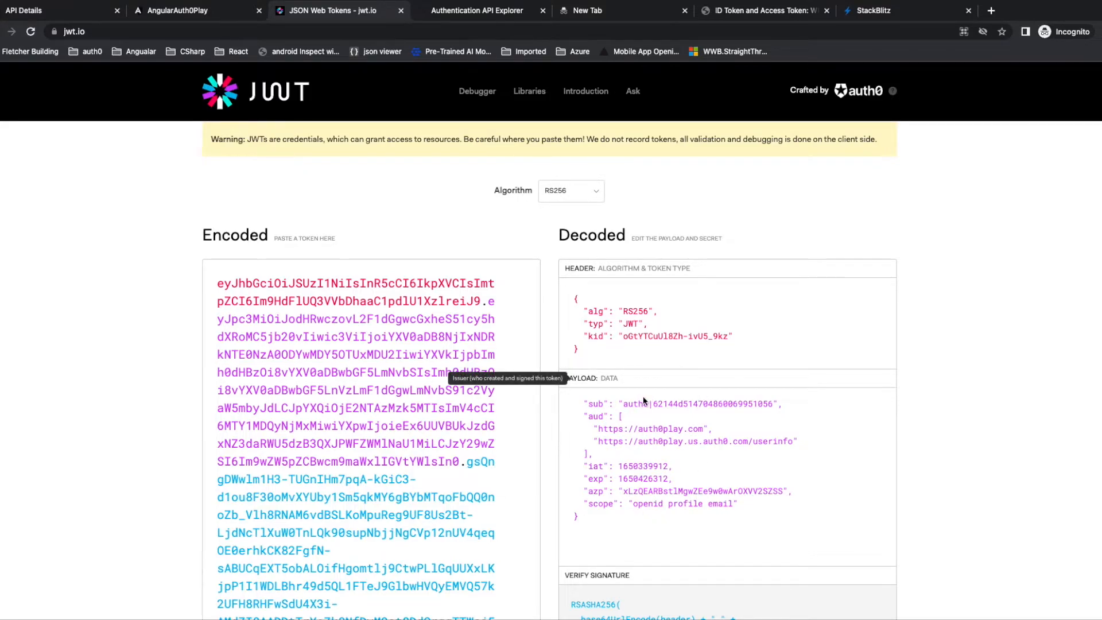
scroll(down, 3)
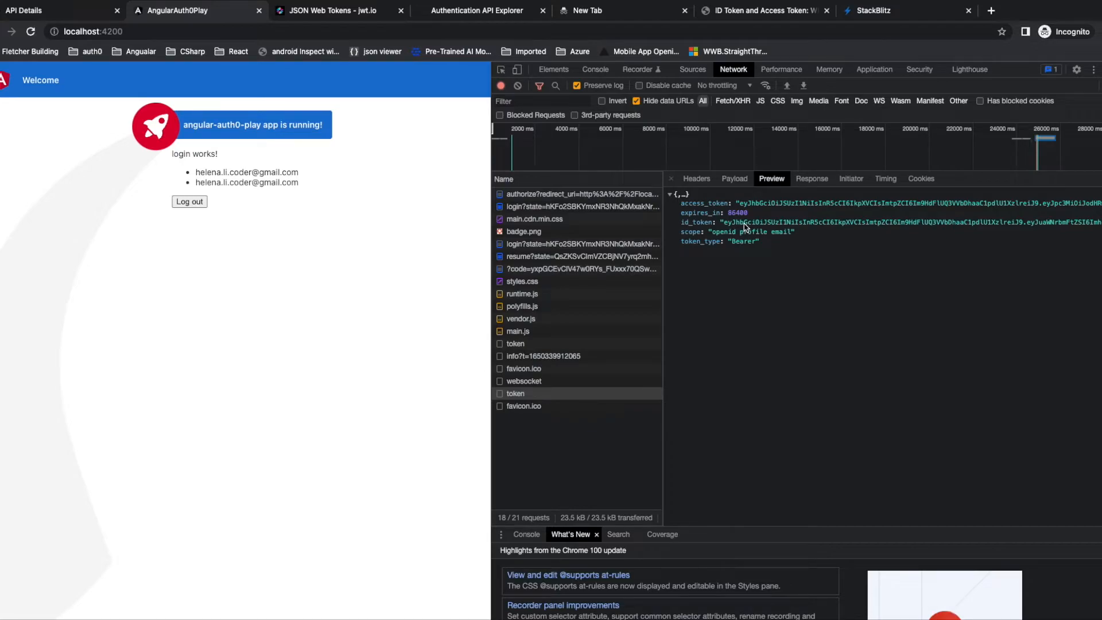
Copy the id_token value and paste it into jwt.io to decode its profile claims
right_click(745, 222)
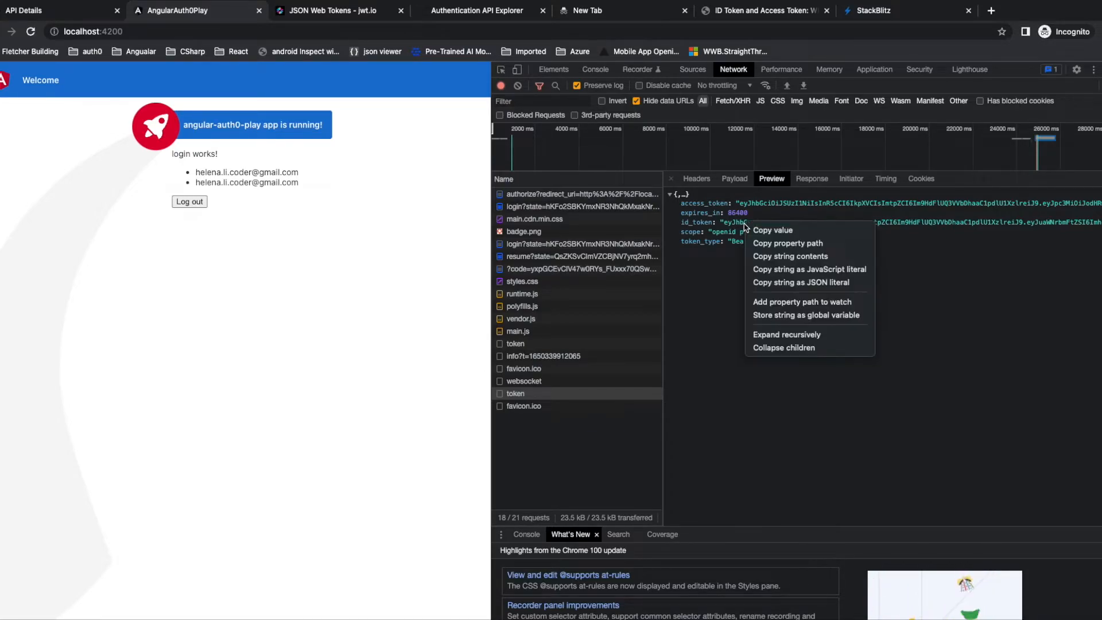
click(331, 10)
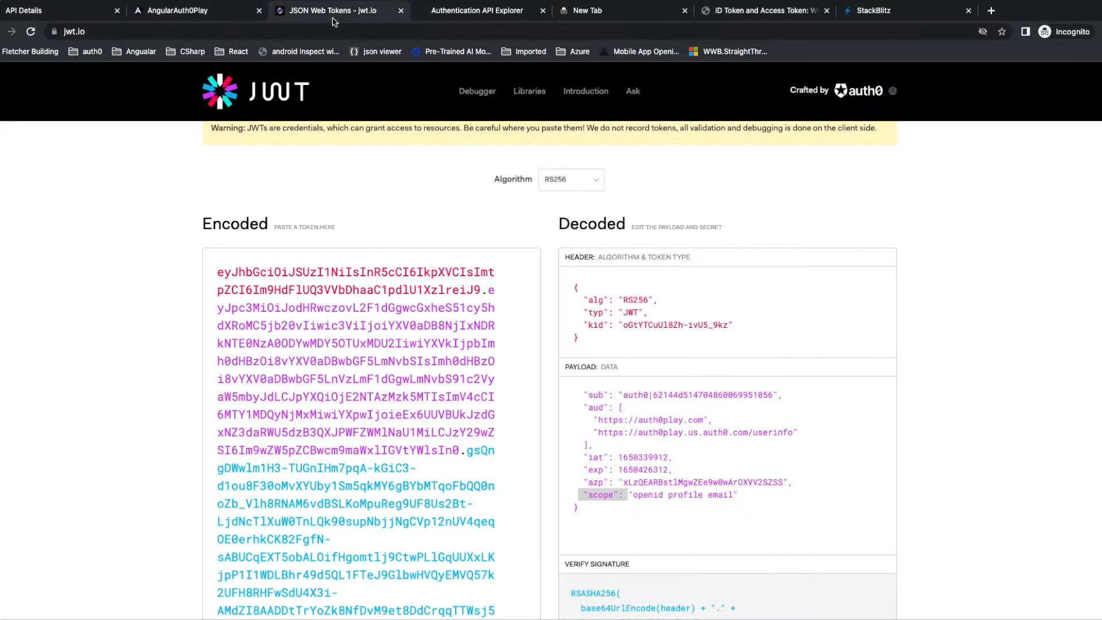
triple_click(354, 386)
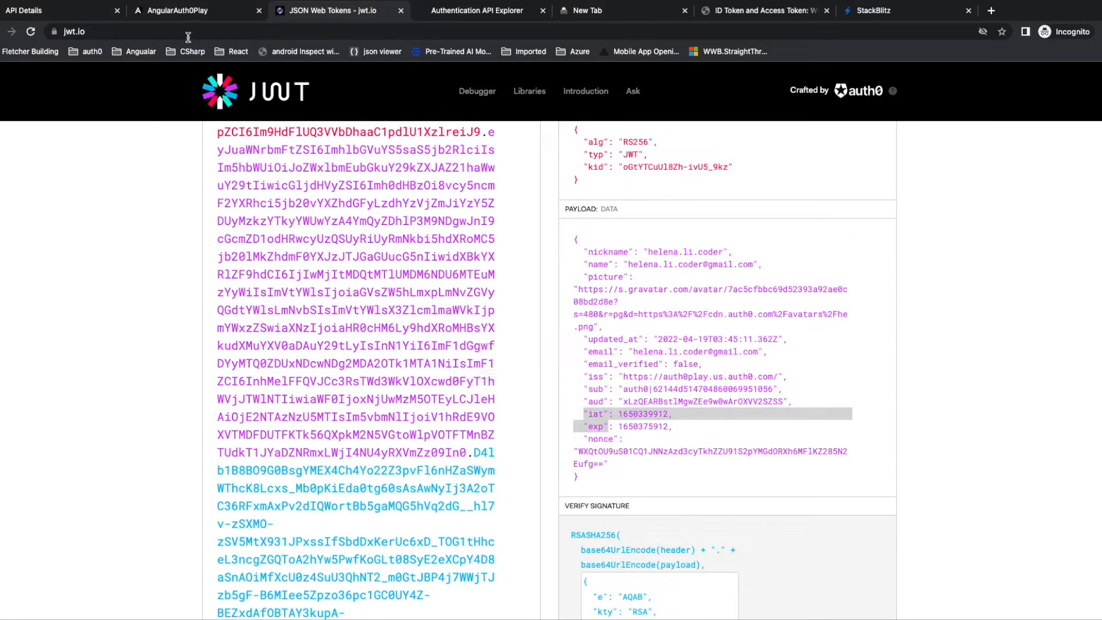
click(197, 10)
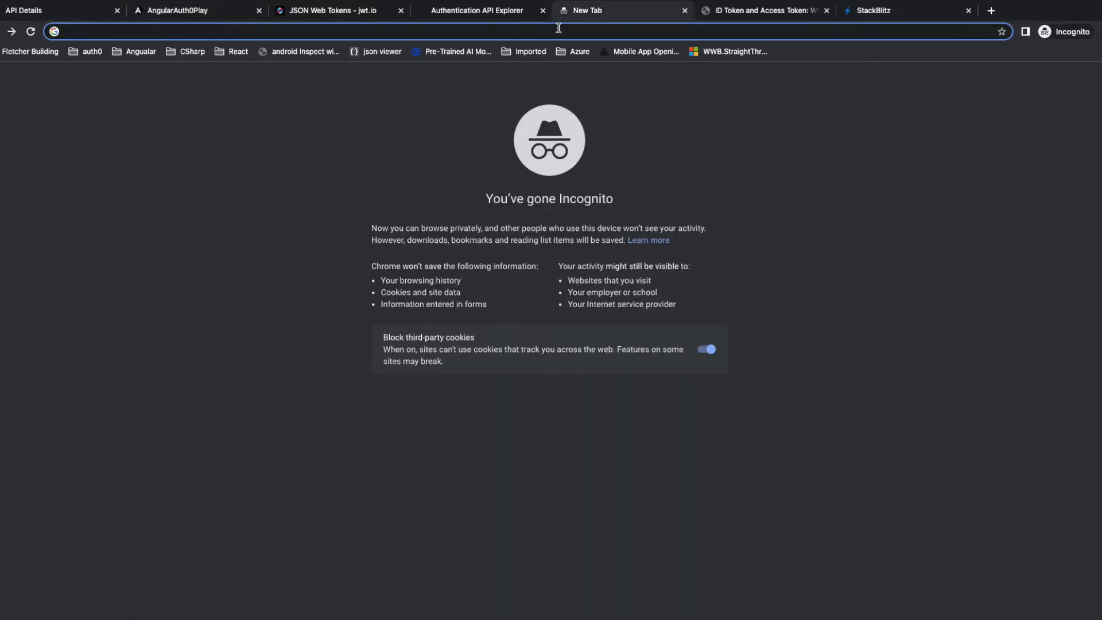
Search Google for 'id token vs access token', highlight both token phrases, open Auth0's article
text(id)
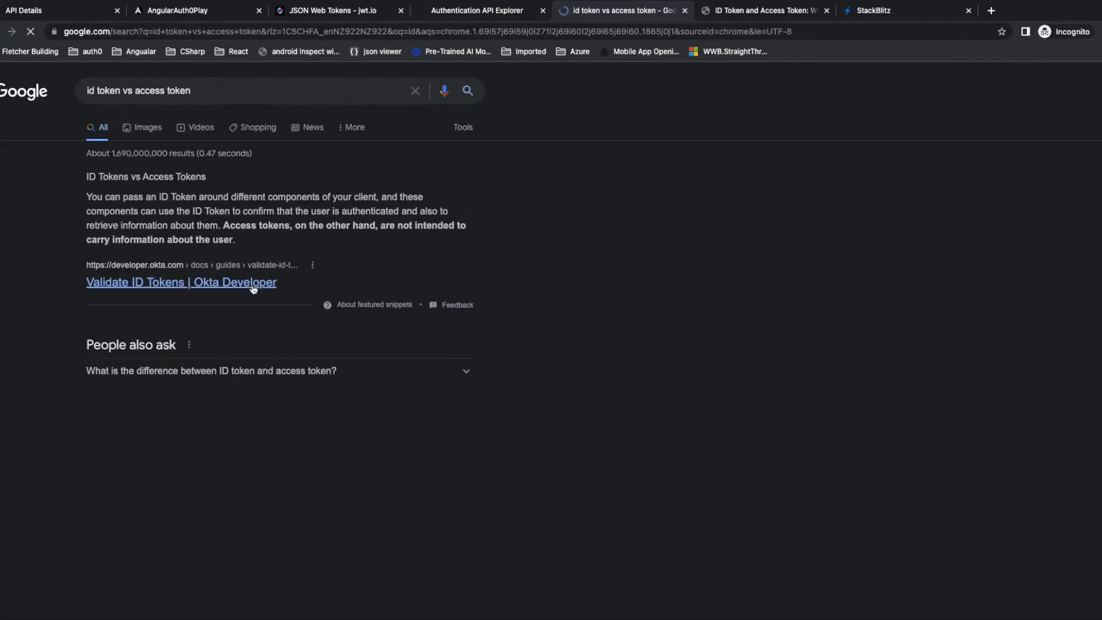
double_click(175, 196)
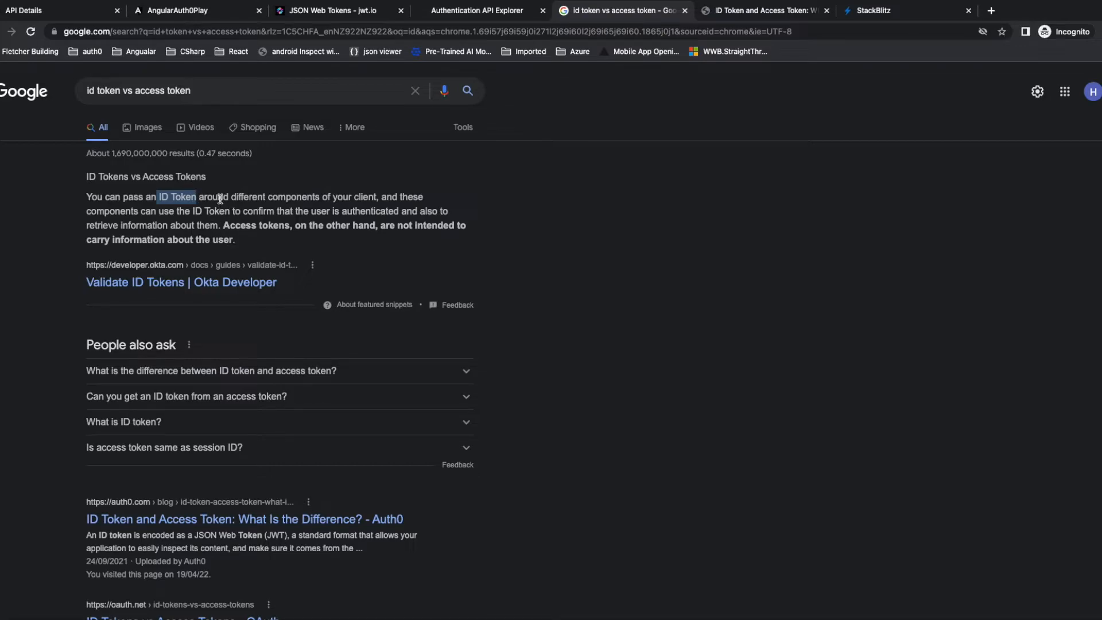
mouse_move(215, 204)
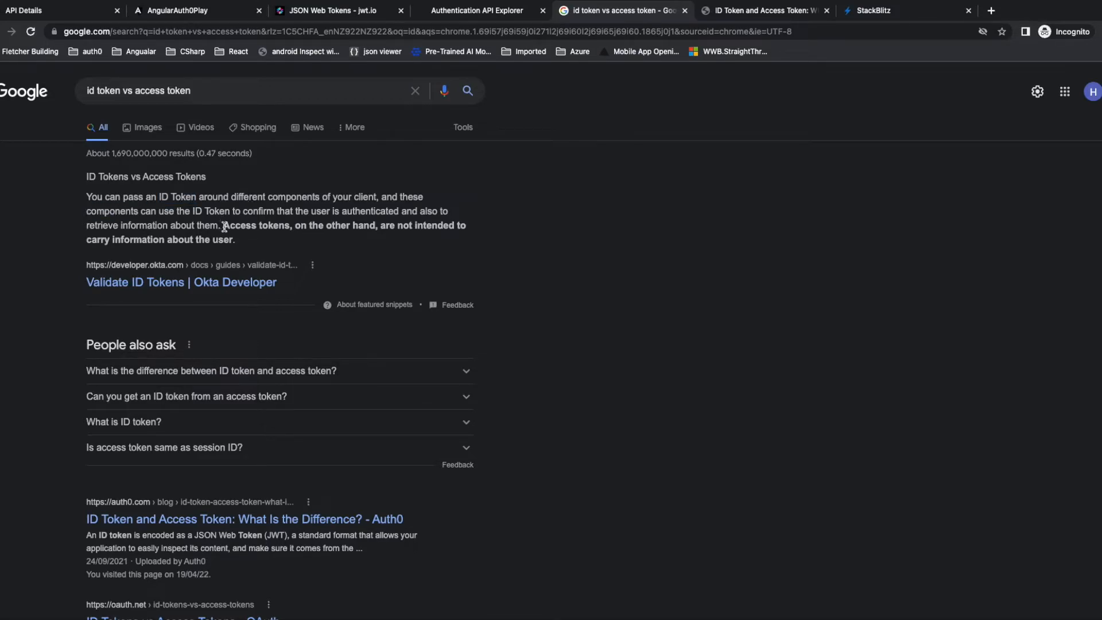
double_click(258, 225)
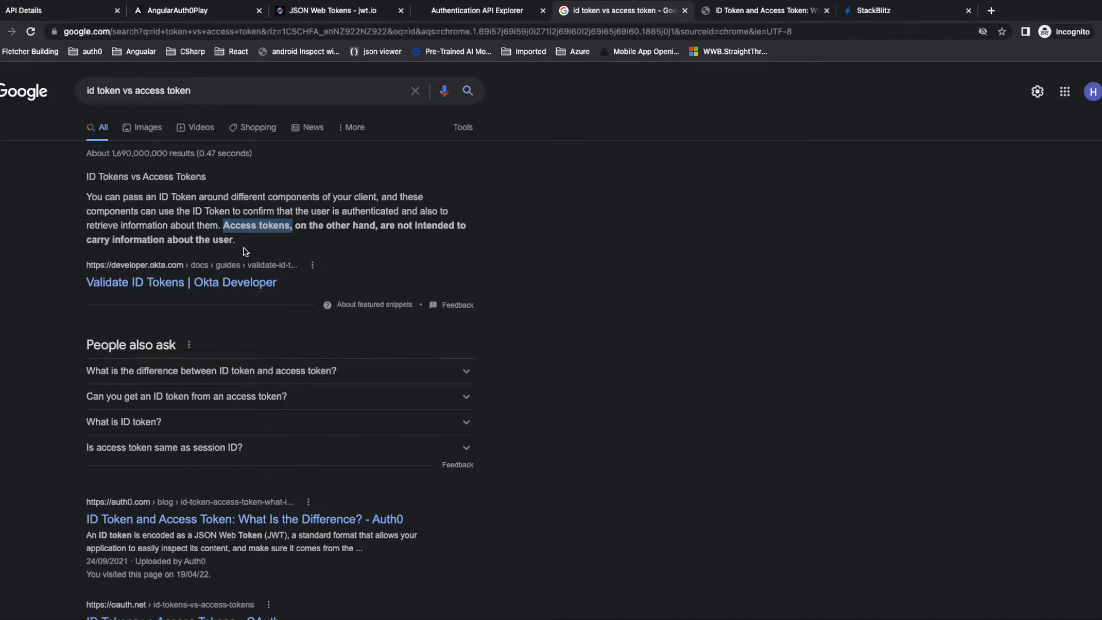
mouse_move(247, 243)
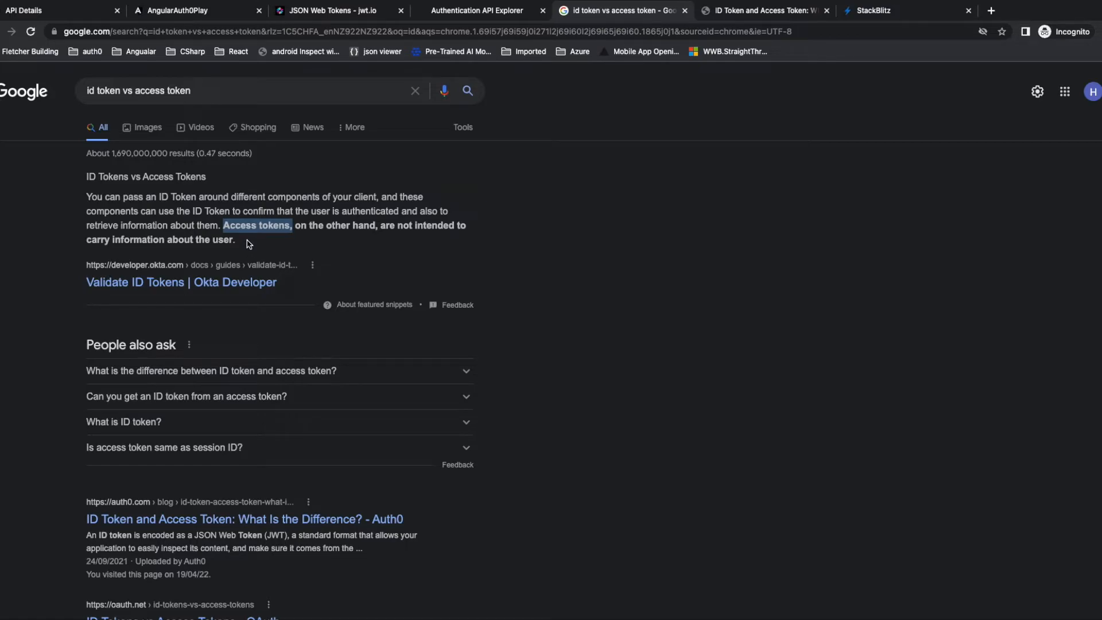
click(196, 10)
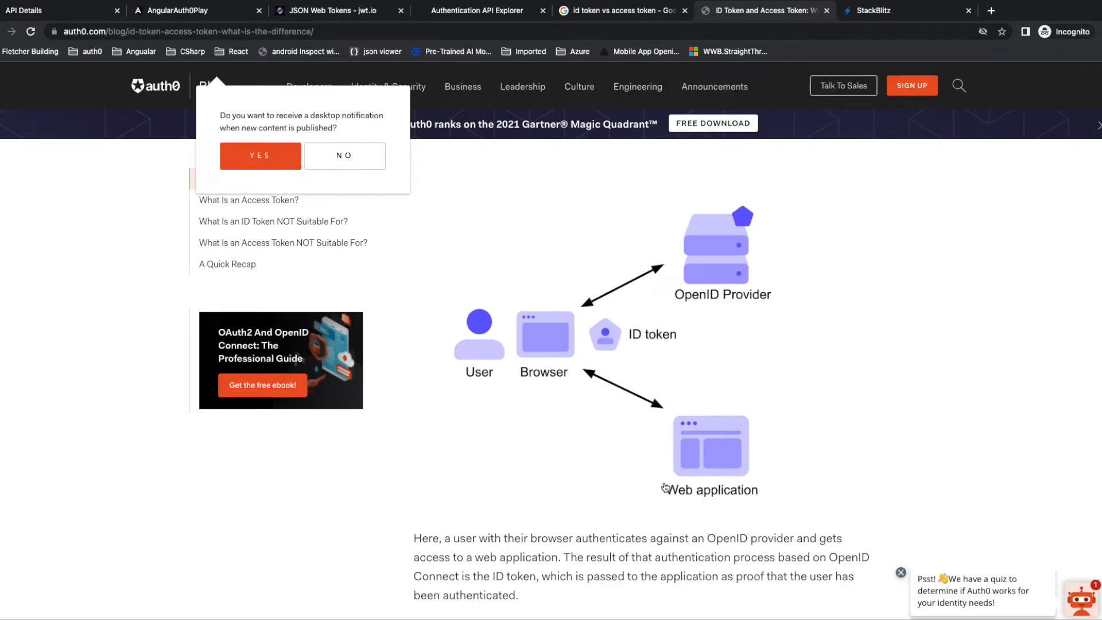
mouse_move(759, 416)
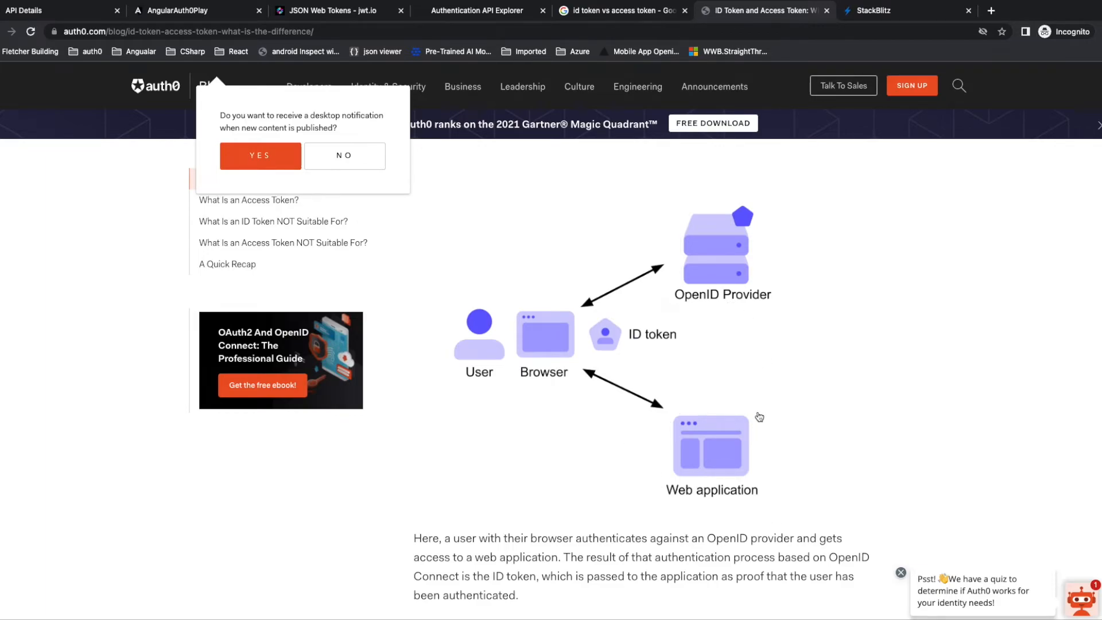
Jump to the 'What Is an Access Token?' section and its resource server diagram
scroll(down, 3)
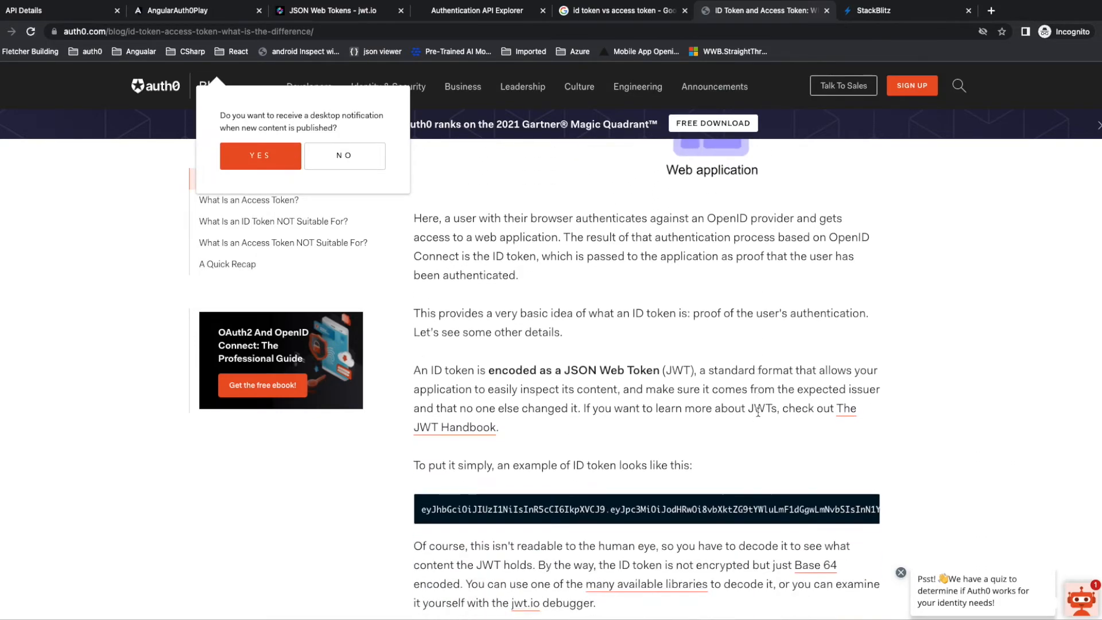
click(248, 200)
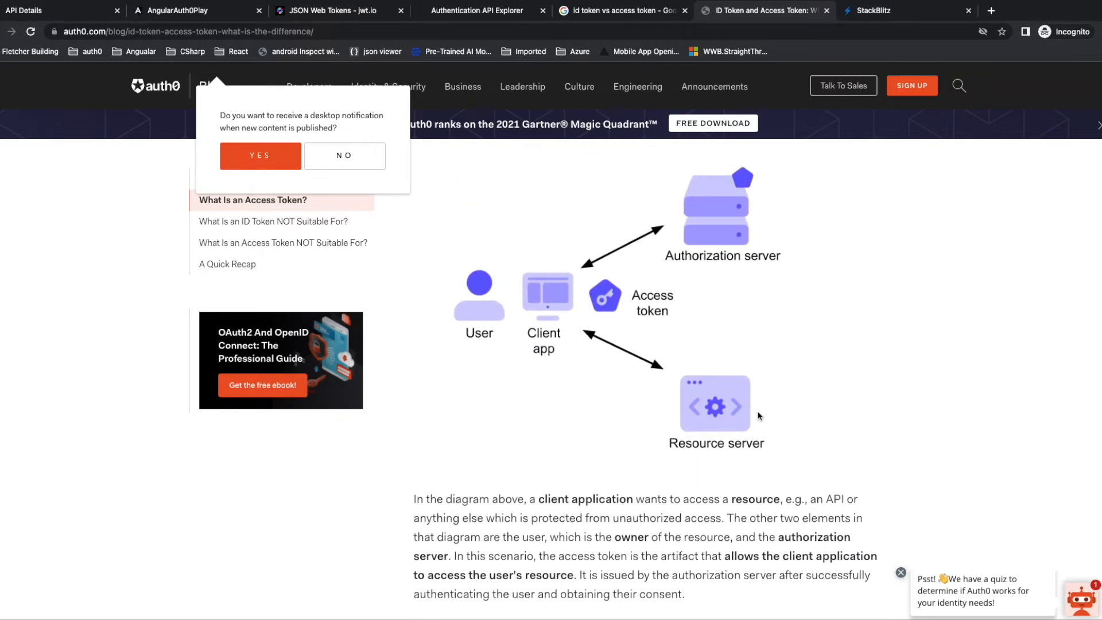
scroll(down, 3)
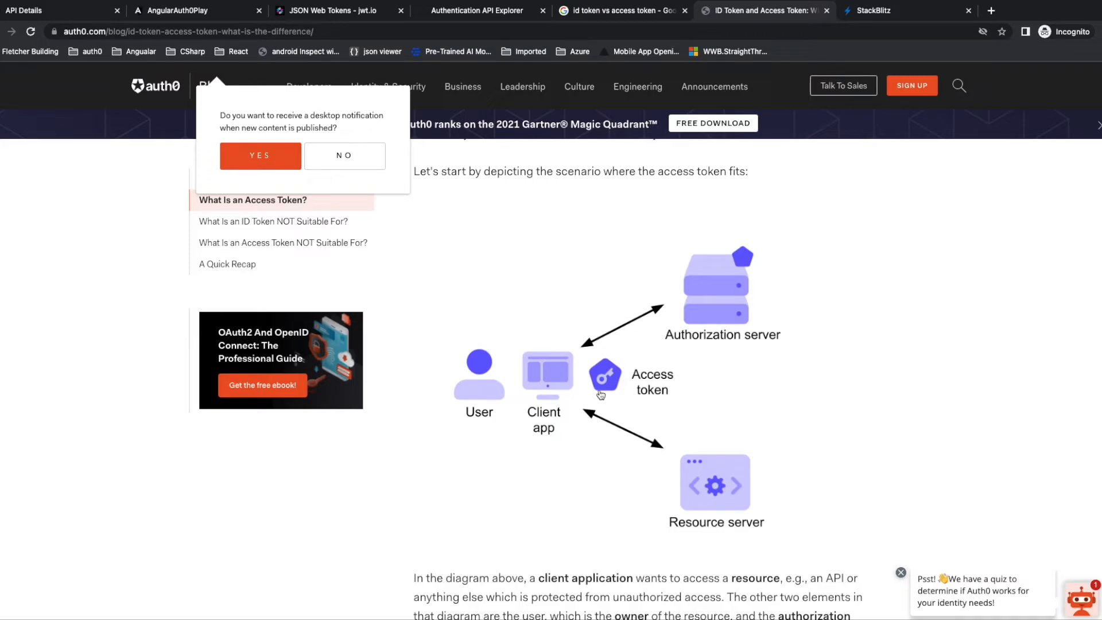
mouse_move(599, 361)
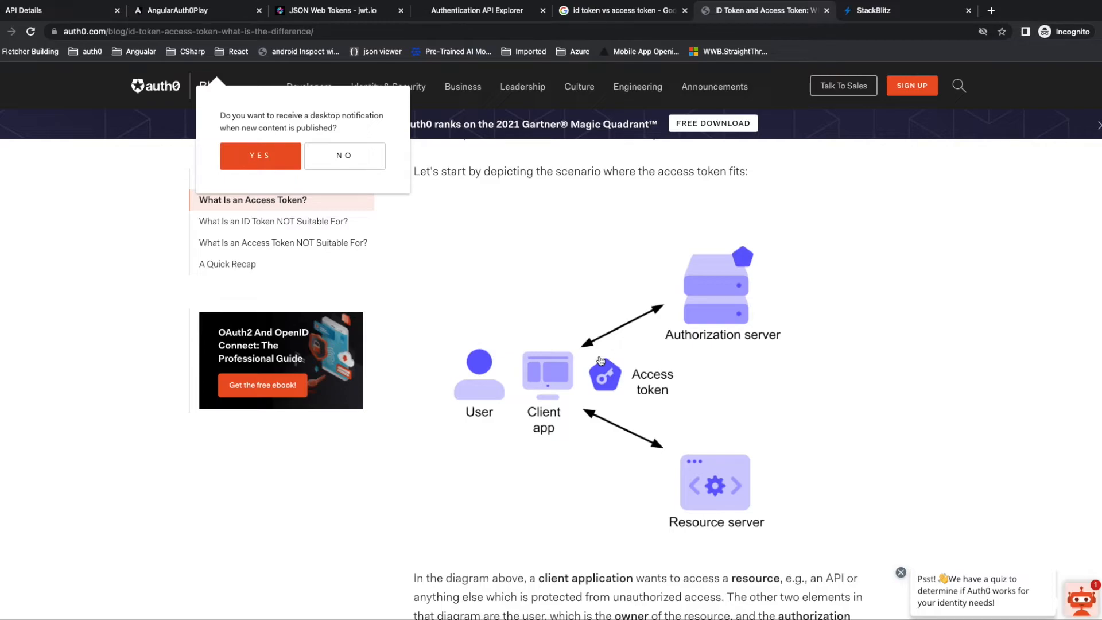
mouse_move(678, 410)
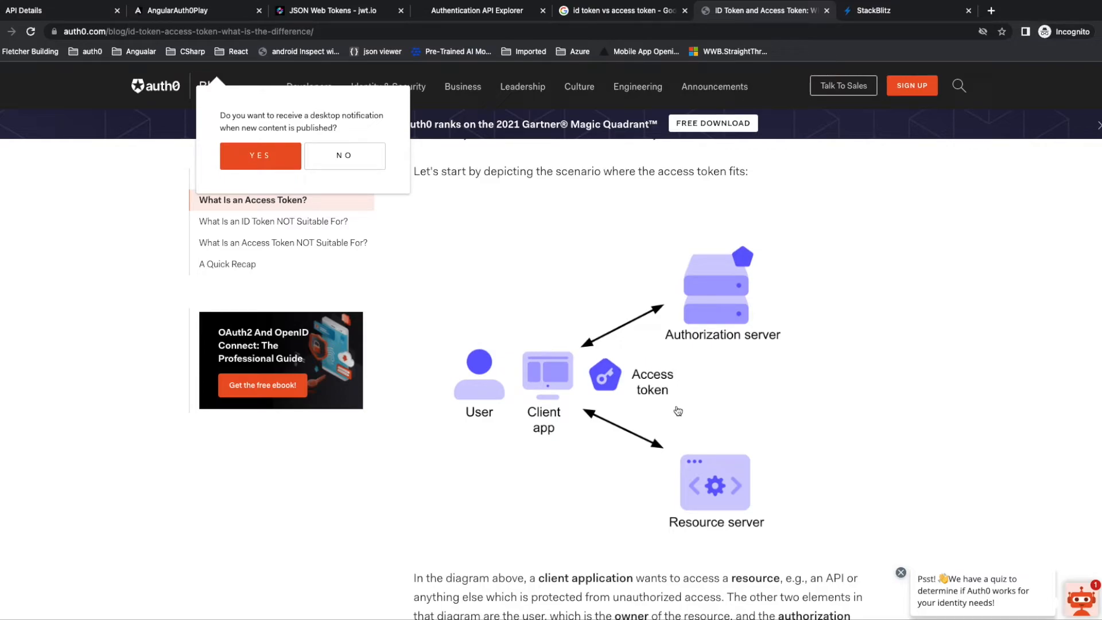
mouse_move(695, 351)
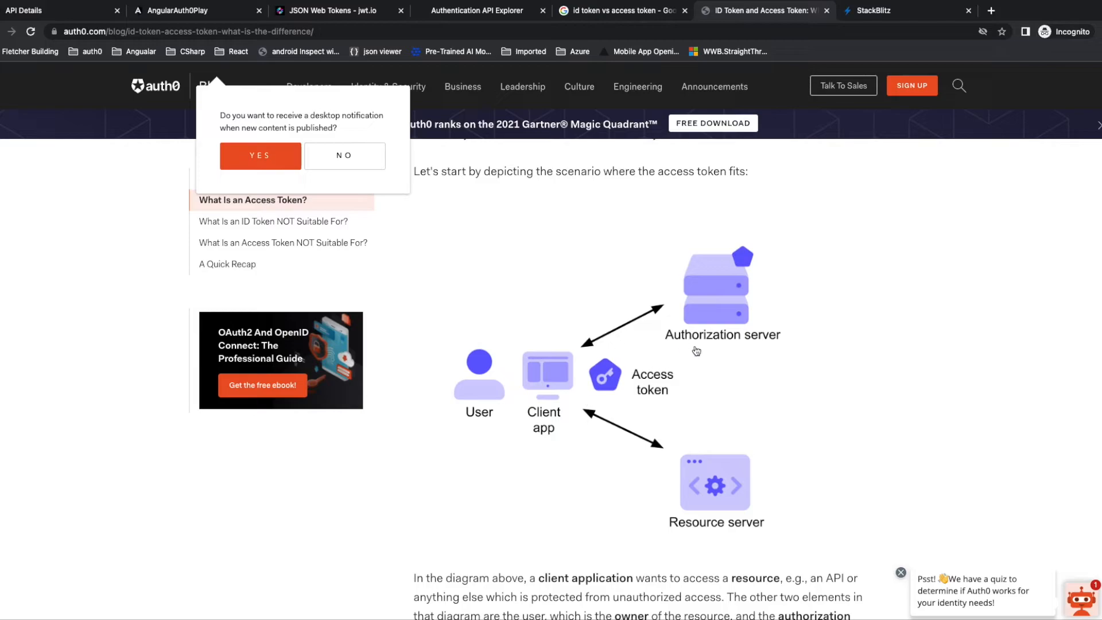
mouse_move(649, 495)
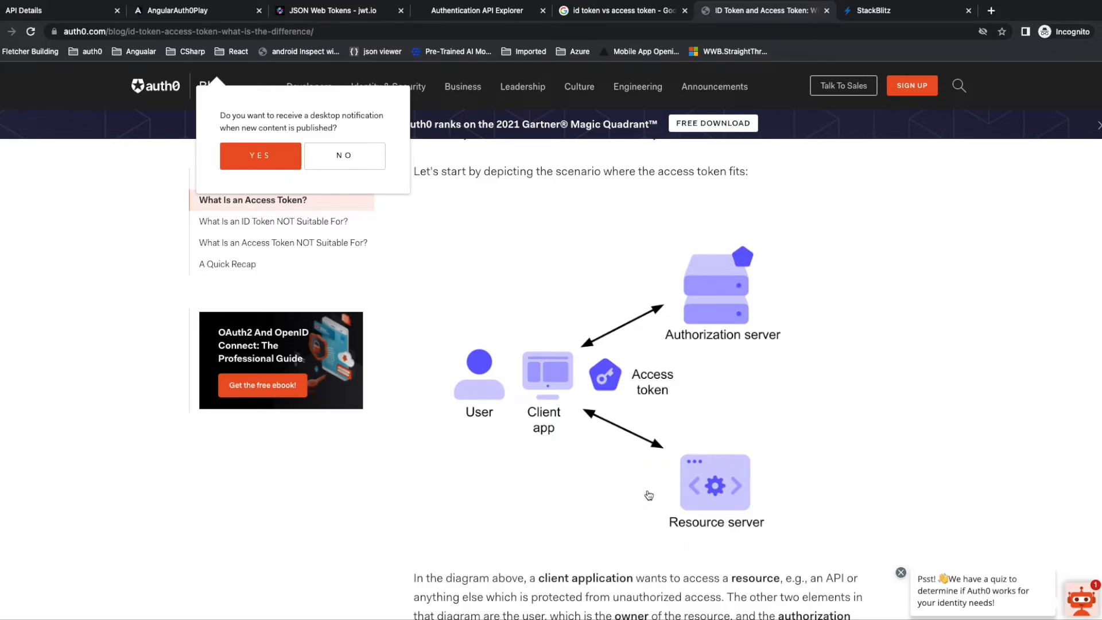
mouse_move(708, 434)
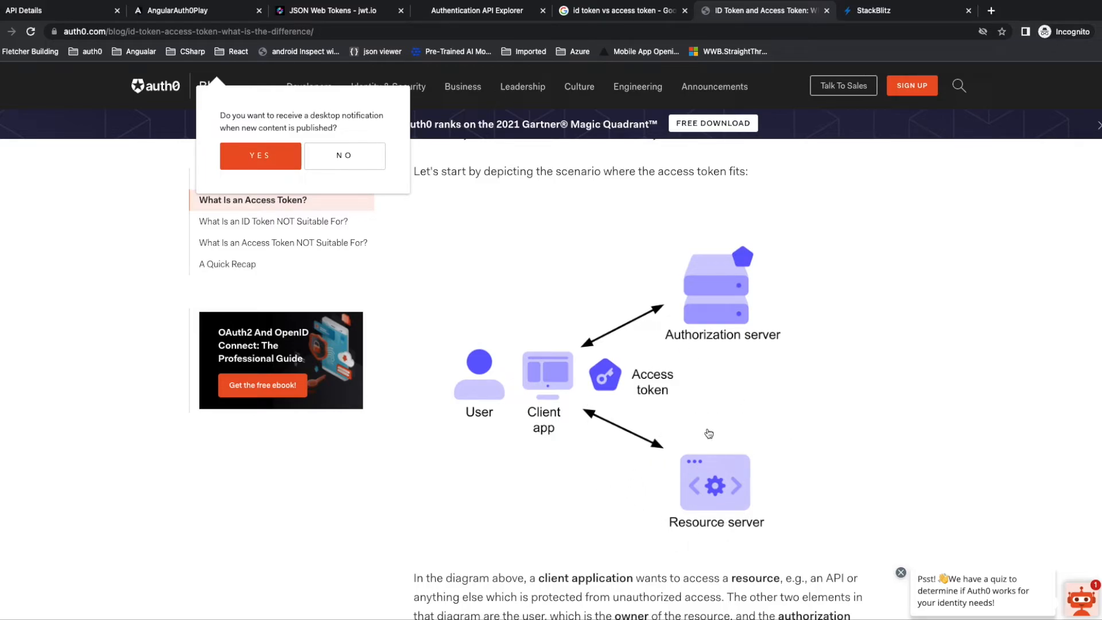
mouse_move(560, 233)
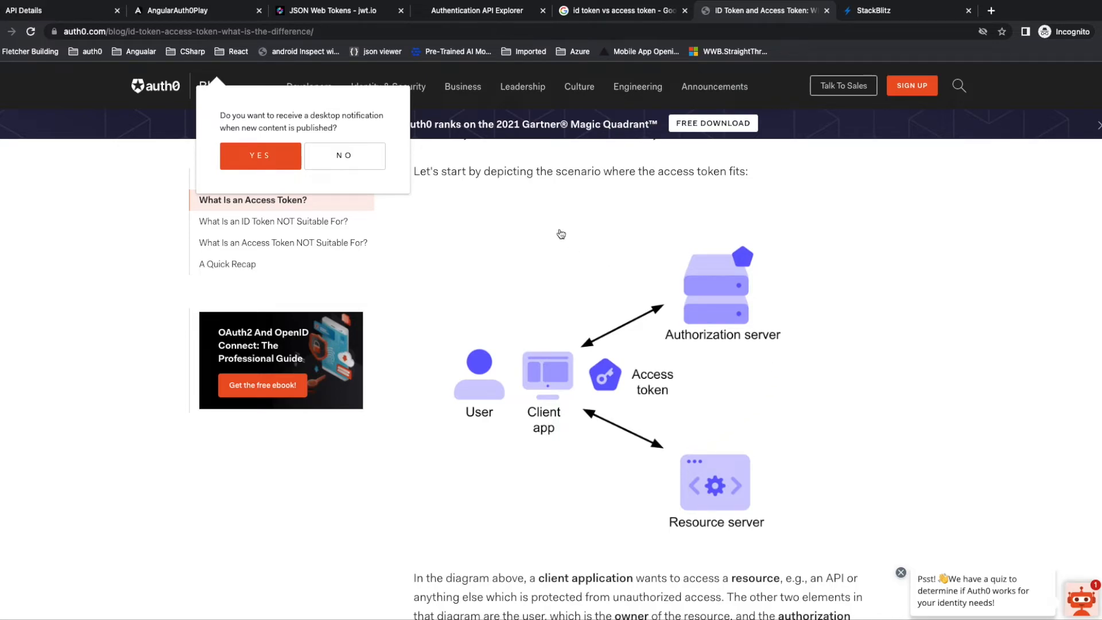
Copy the access_token again, decode it in jwt.io, and highlight its two-audience aud claim
click(190, 10)
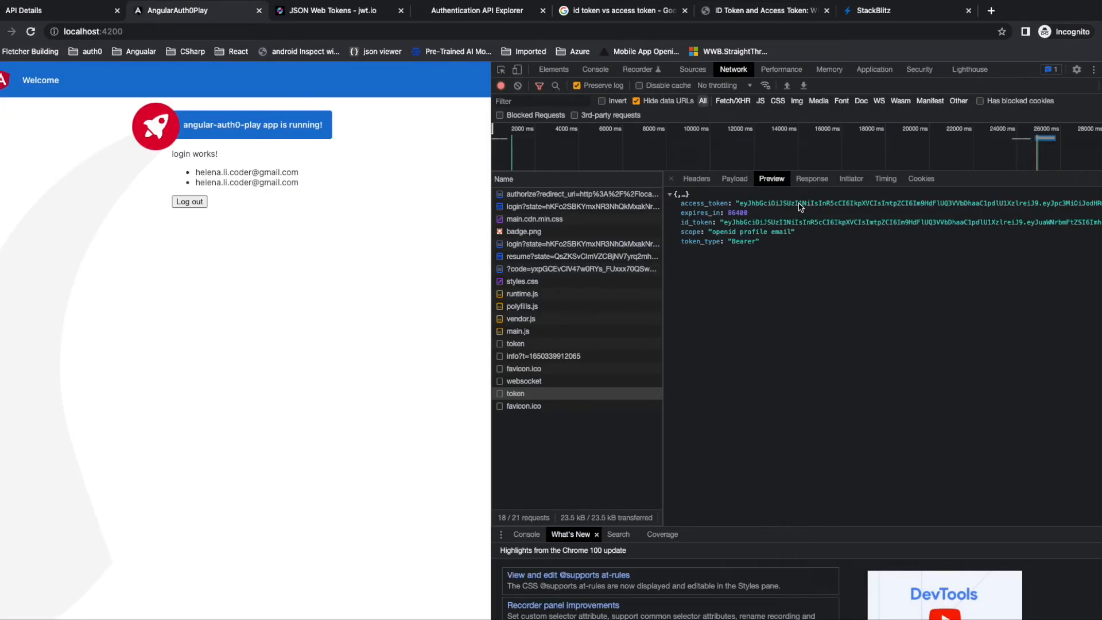
right_click(798, 203)
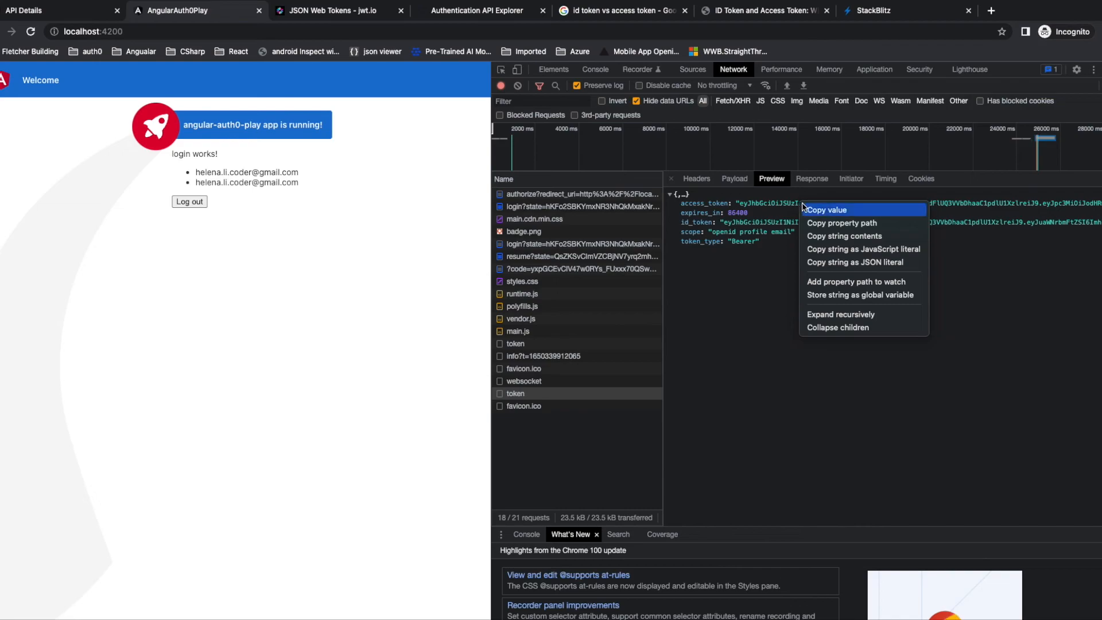
click(824, 209)
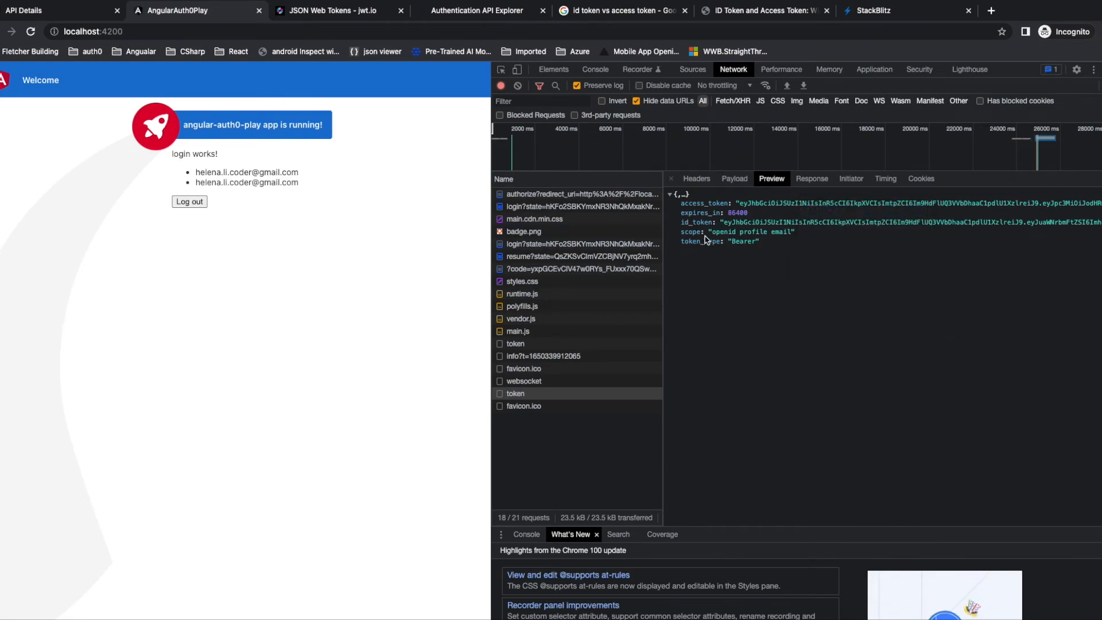
click(331, 10)
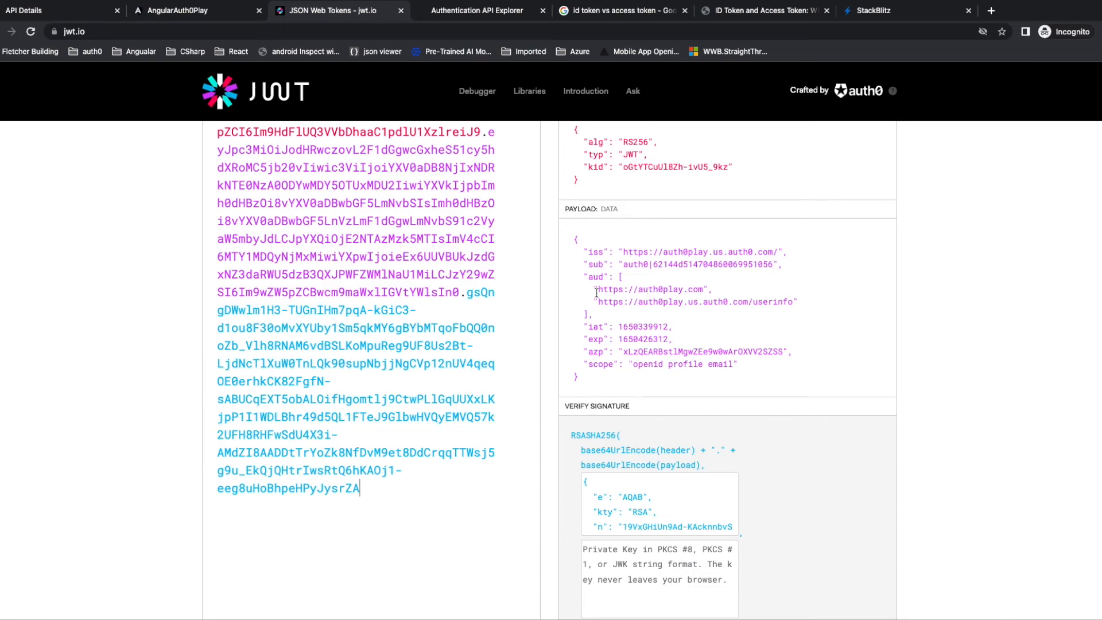
drag(584, 276, 603, 313)
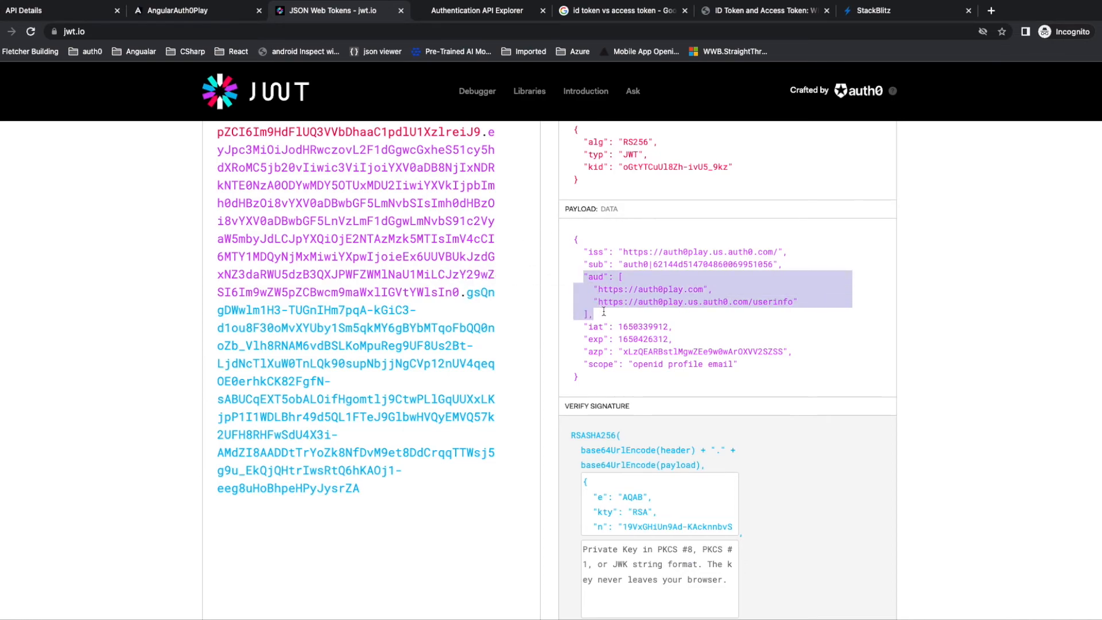